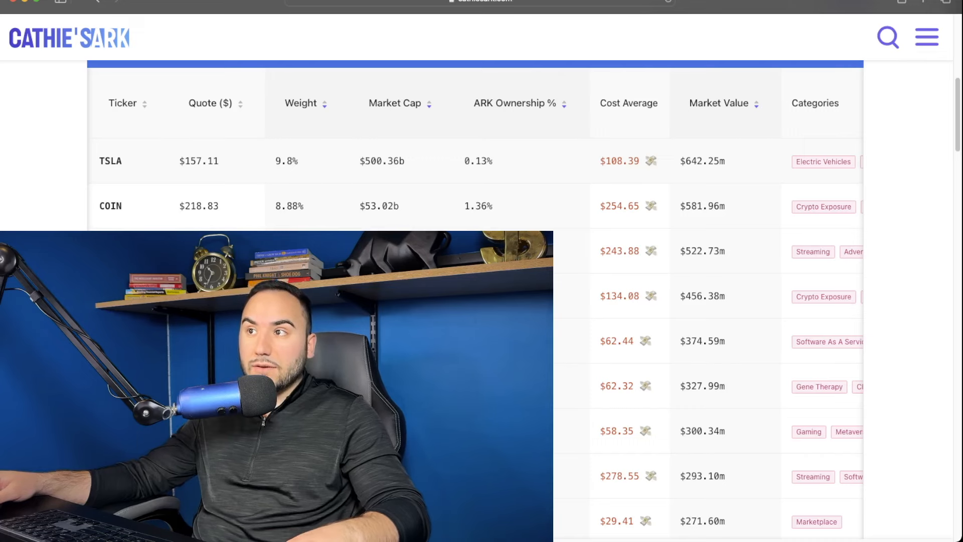
# Scroll the holdings table right to the Categories column and back to SQ's row.
pyautogui.hscroll(3)
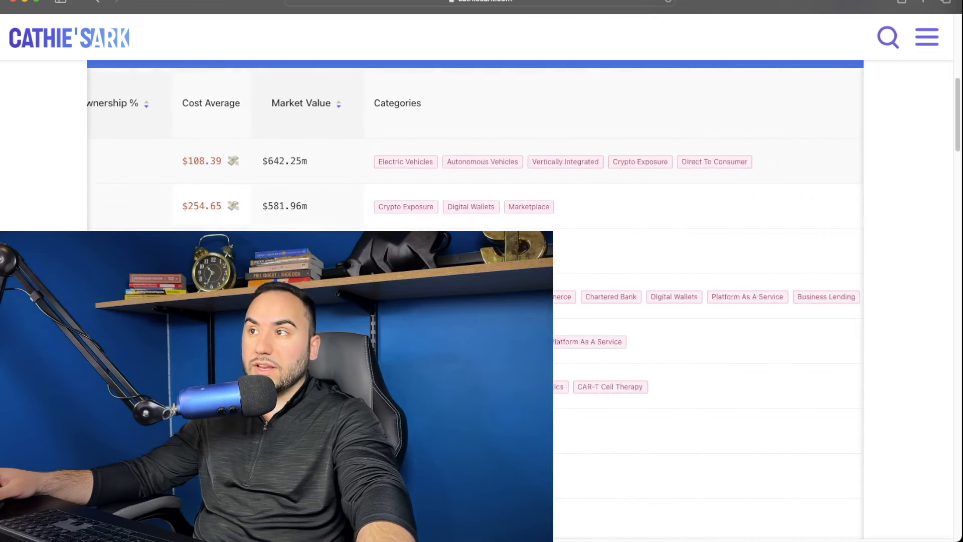
pyautogui.hscroll(-3)
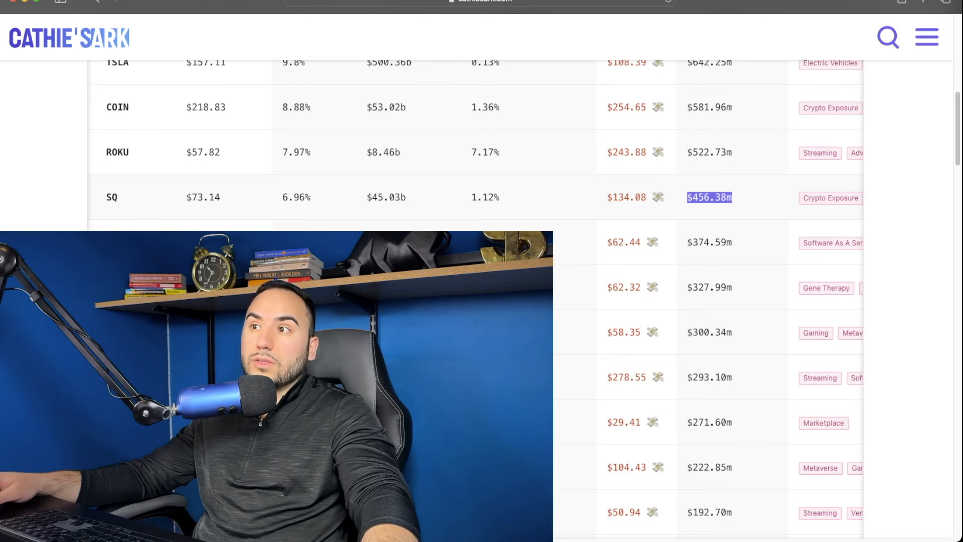
# Highlight SQ's $134.08 cost average and scroll down to the CRSP row.
pyautogui.doubleClick(626, 198)
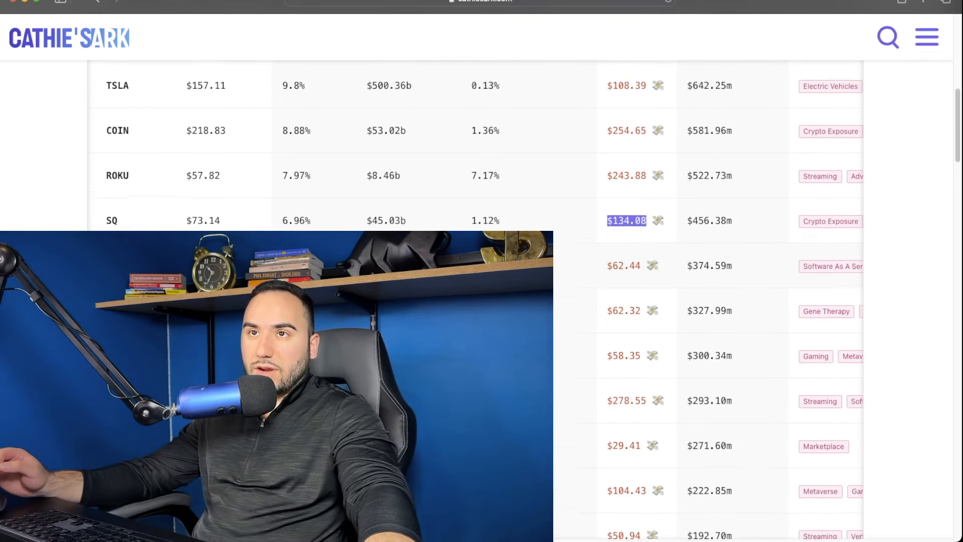
pyautogui.scroll(3)
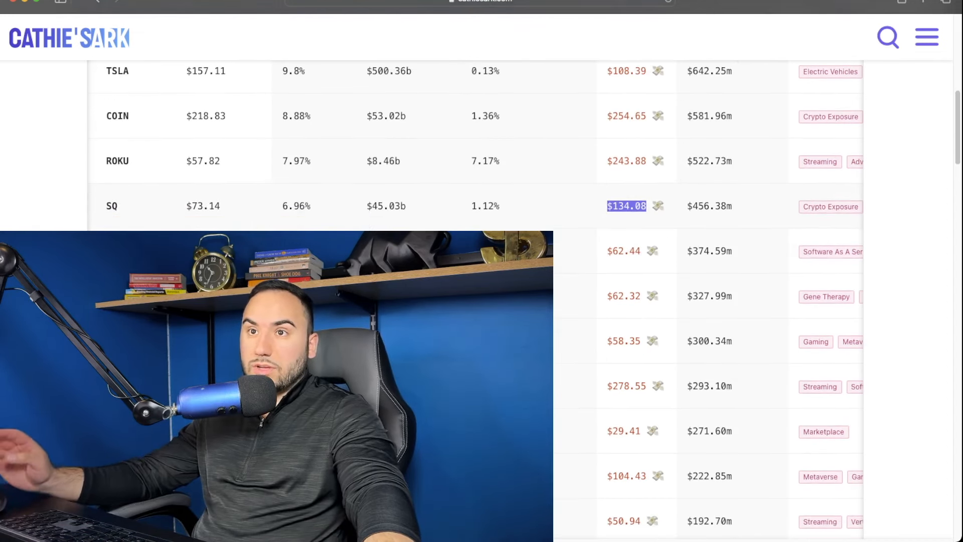
pyautogui.scroll(-3)
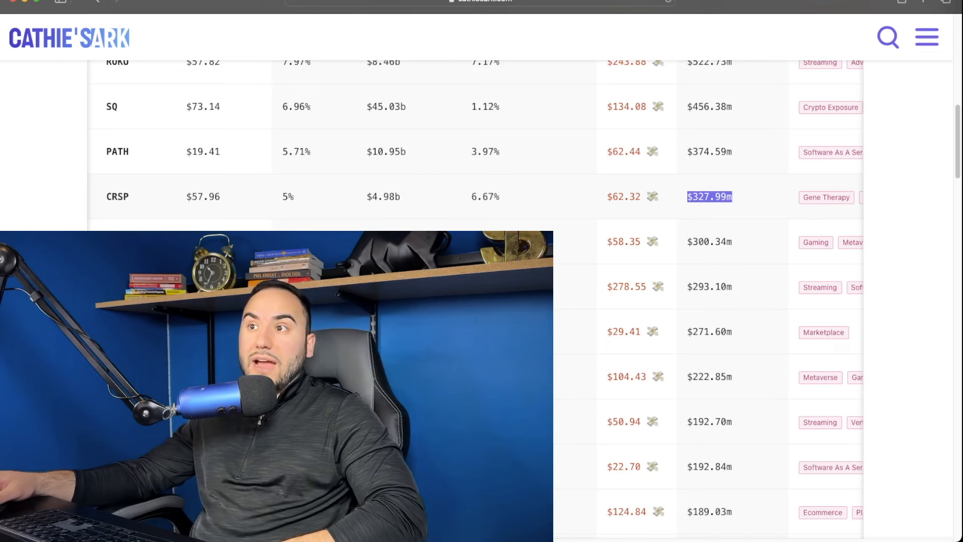
# Highlight CRSP's $62.32 cost average and bring RBLX's row into view.
pyautogui.click(623, 197)
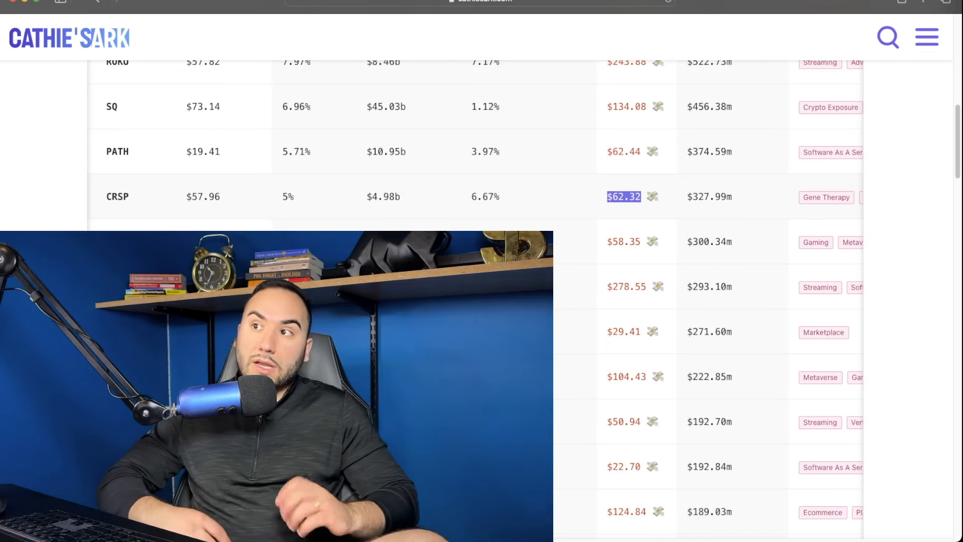
pyautogui.scroll(3)
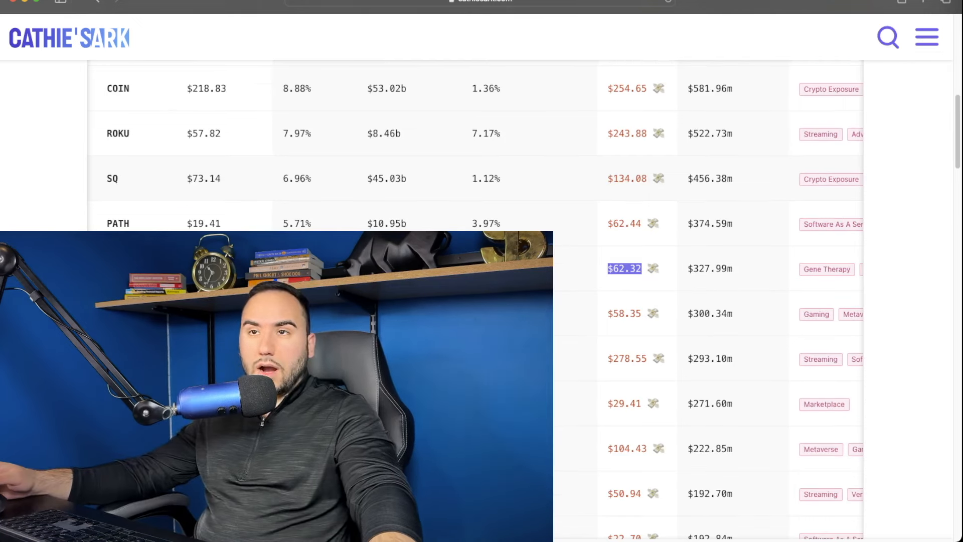
pyautogui.scroll(-3)
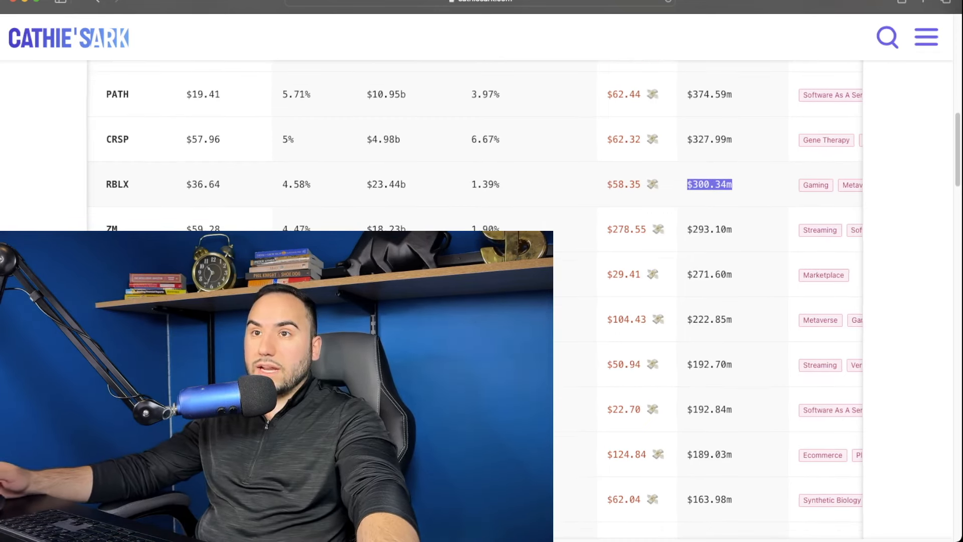
# Highlight ZM's $293.10m market value in the holdings table.
pyautogui.scroll(3)
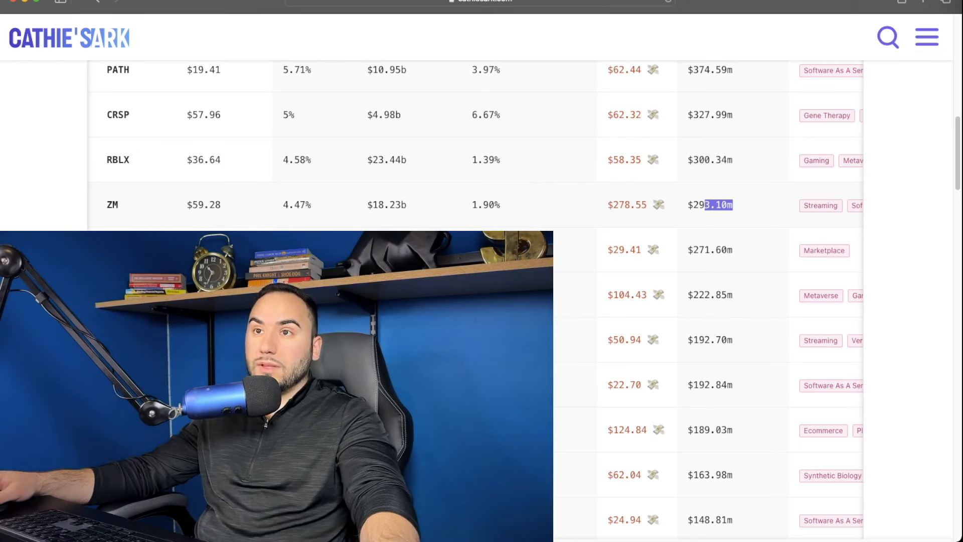
pyautogui.doubleClick(710, 205)
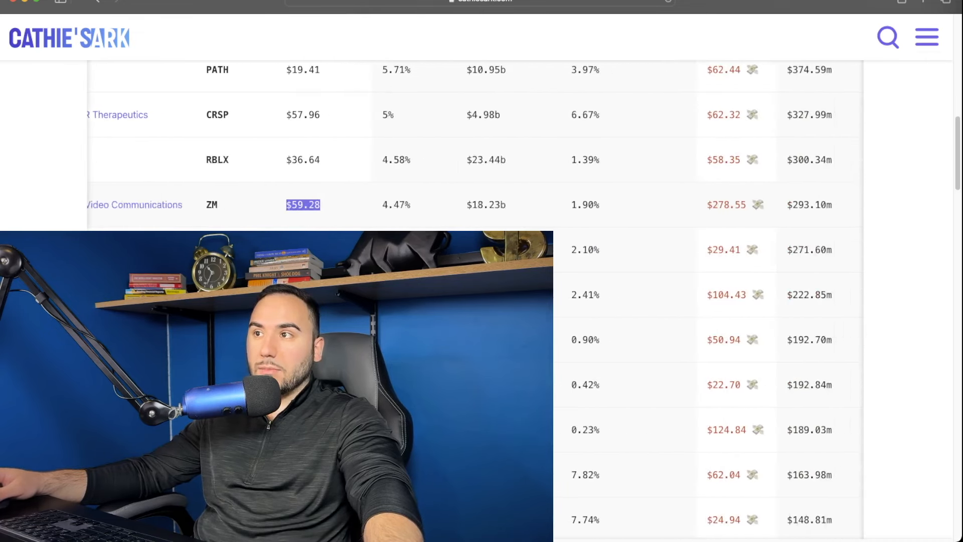
# Clear ZM's price highlight and highlight HOOD's $29.41 cost average.
pyautogui.hscroll(3)
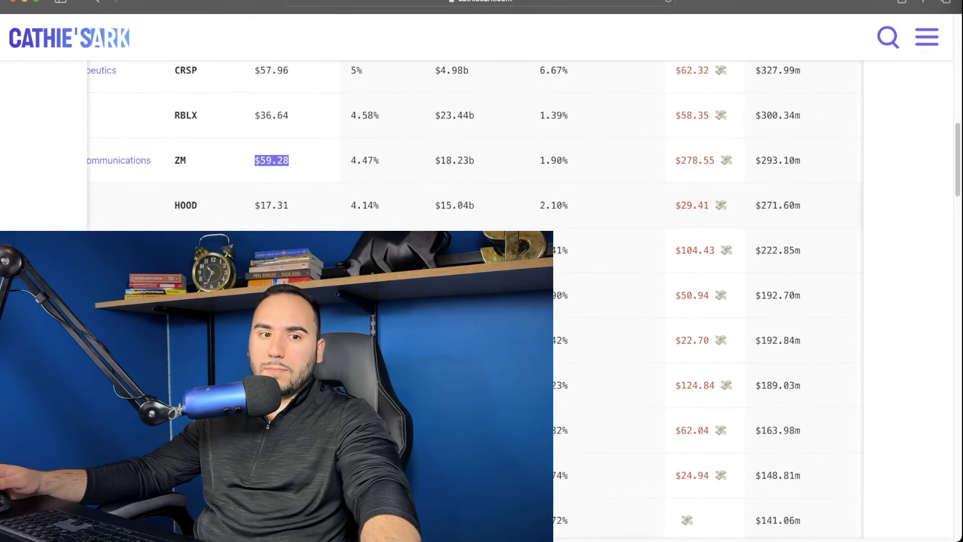
pyautogui.hscroll(3)
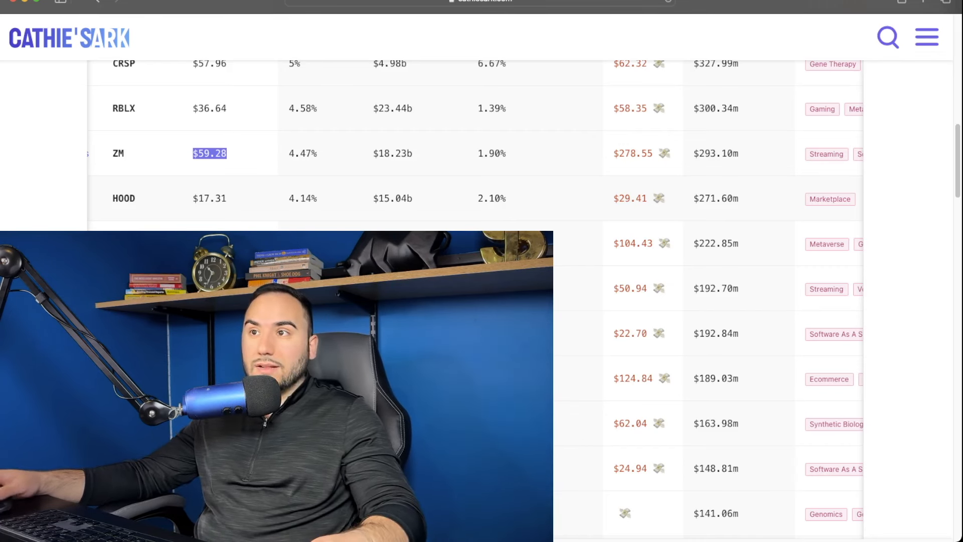
pyautogui.doubleClick(715, 198)
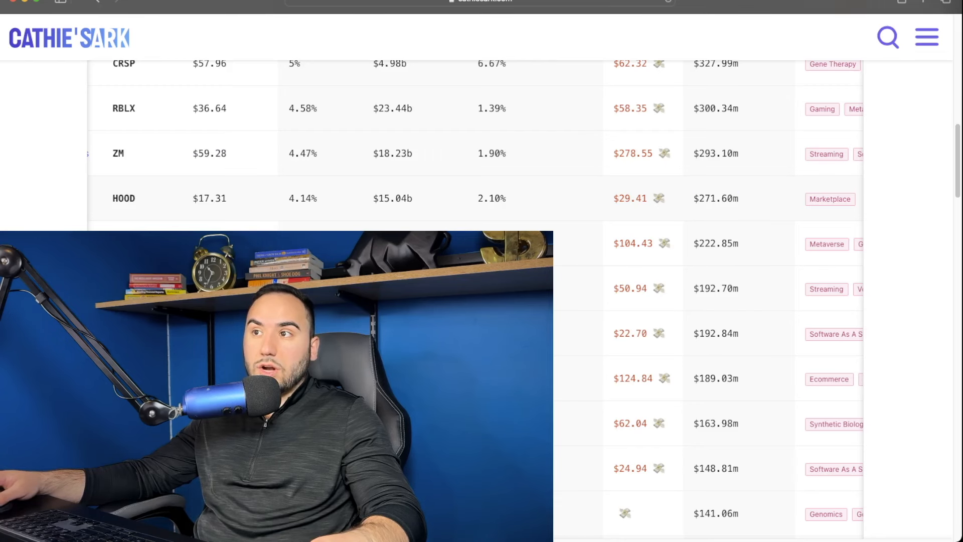
pyautogui.doubleClick(631, 198)
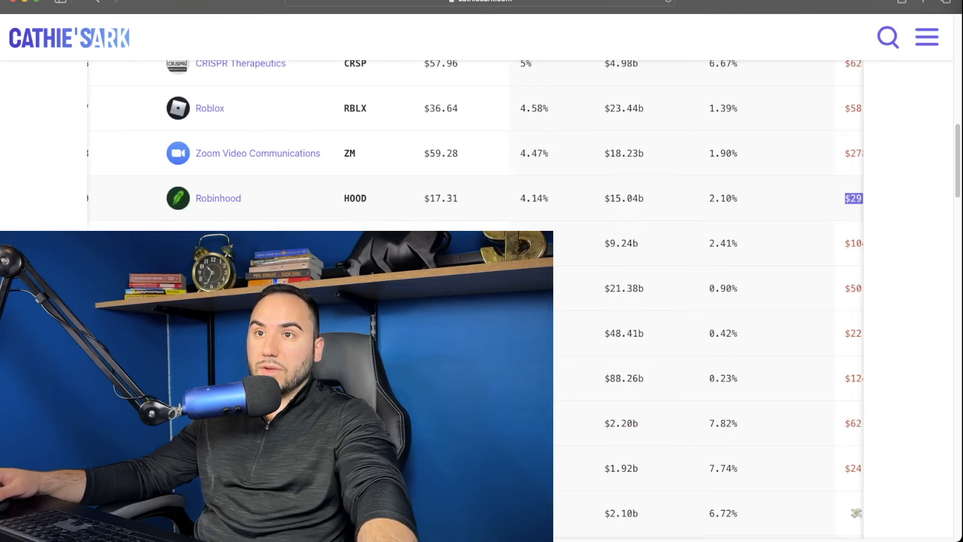
pyautogui.hscroll(3)
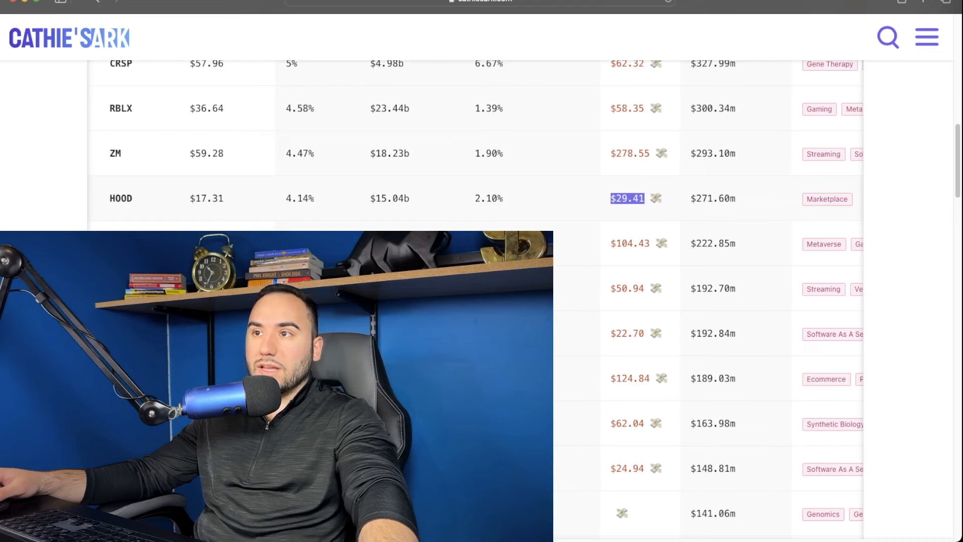
pyautogui.scroll(-3)
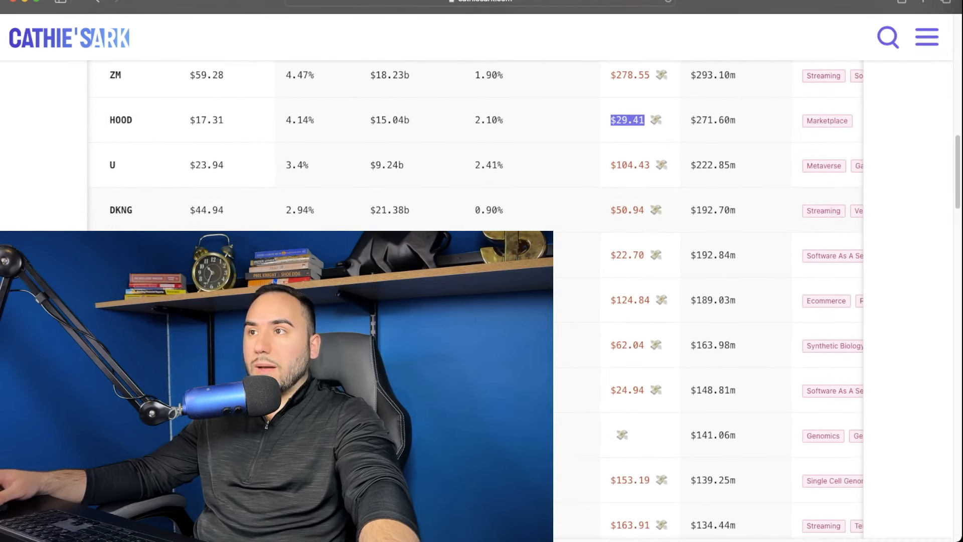
# Highlight Unity's $104.43 cost average, then its $23.94 share price.
pyautogui.doubleClick(712, 165)
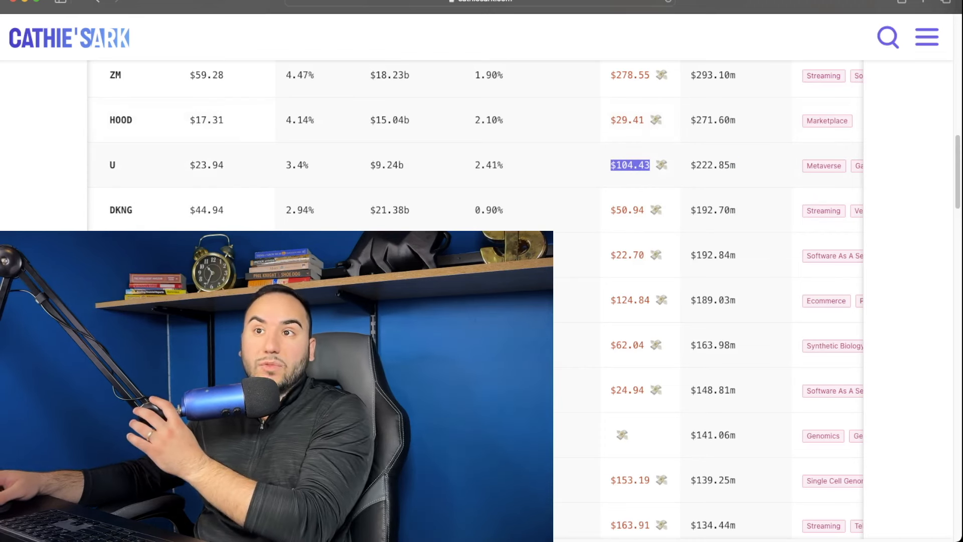
pyautogui.doubleClick(206, 165)
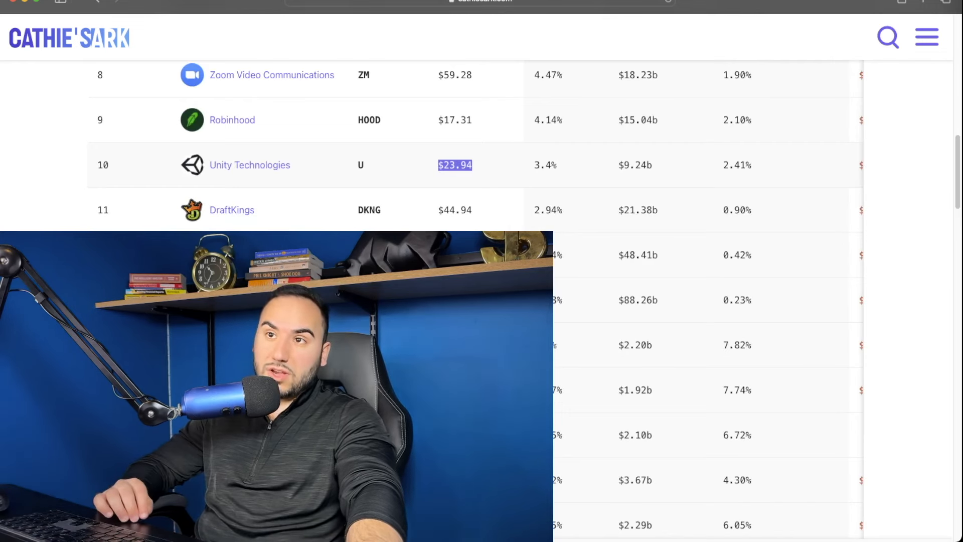
pyautogui.scroll(3)
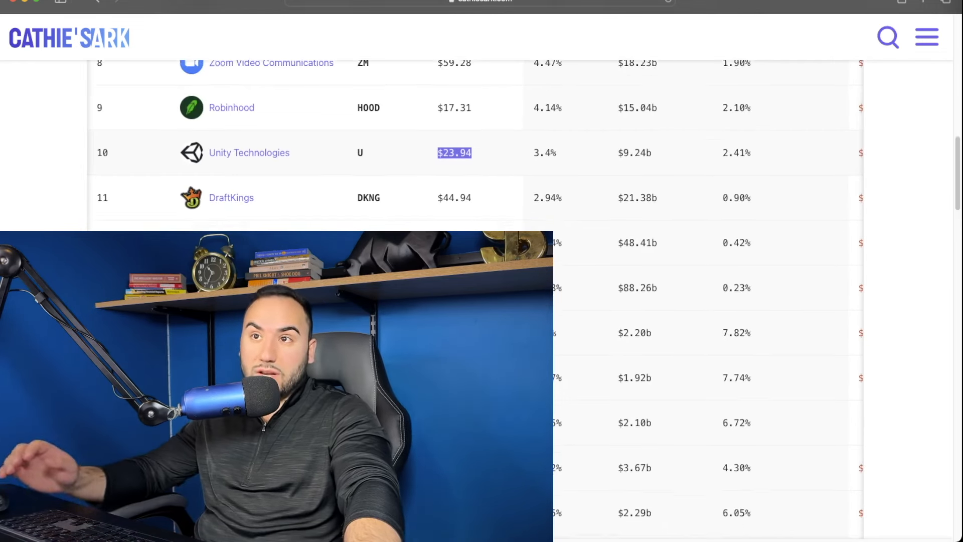
pyautogui.scroll(3)
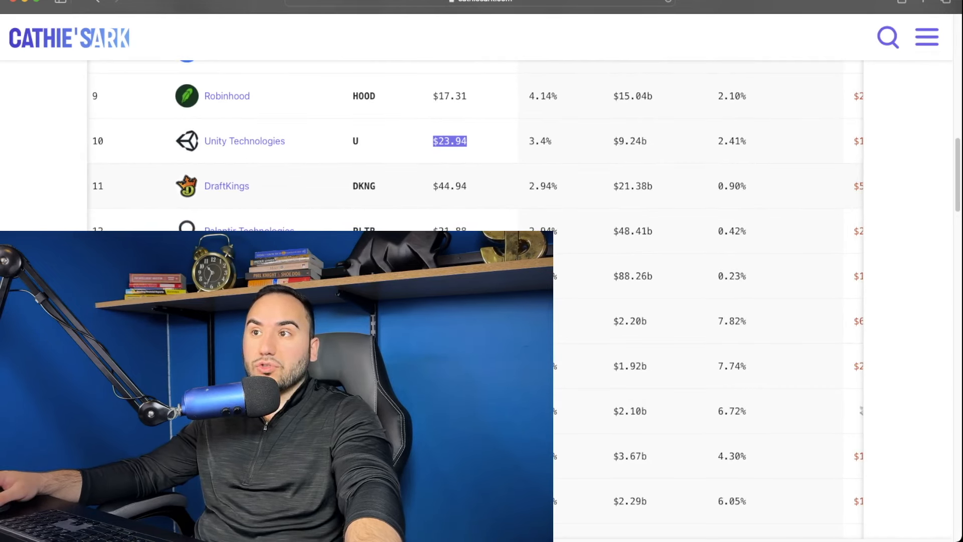
pyautogui.hscroll(3)
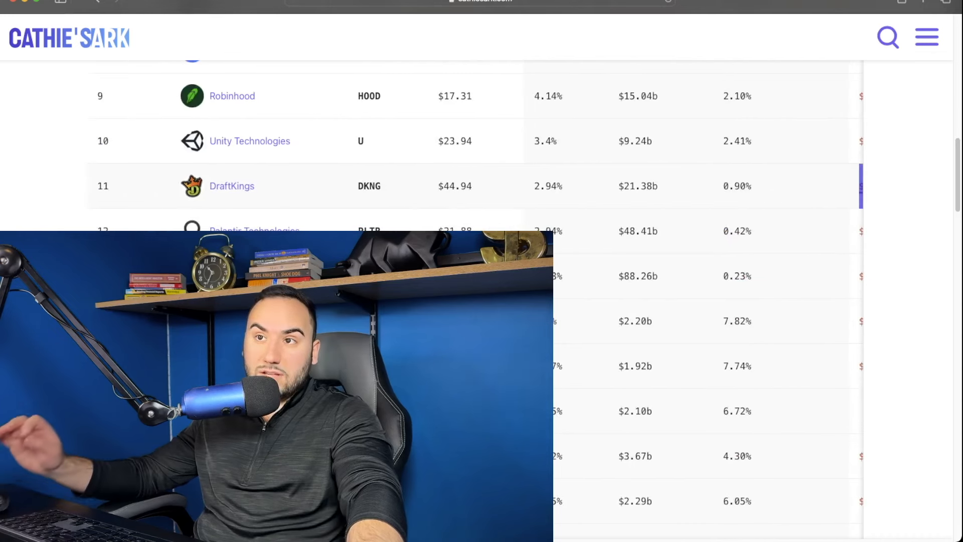
pyautogui.hscroll(3)
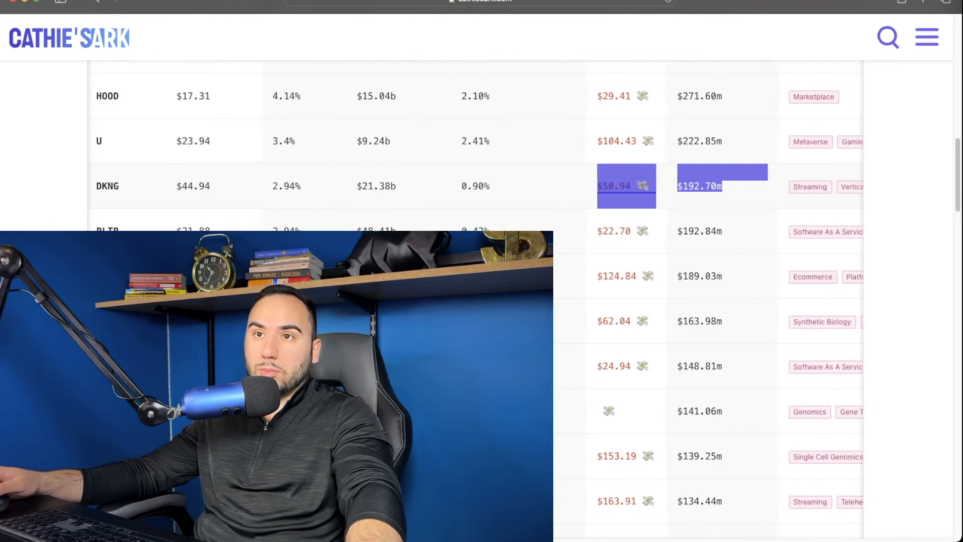
pyautogui.scroll(3)
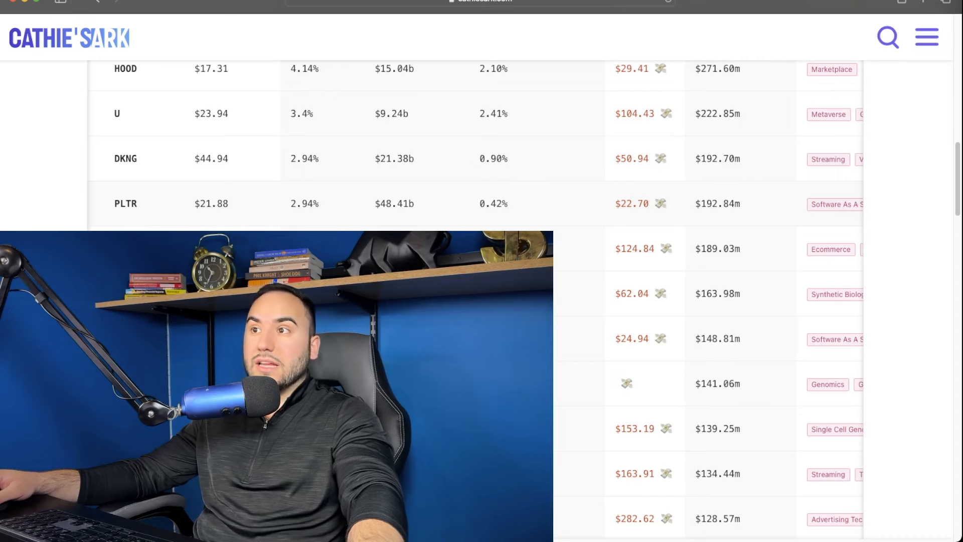
# Highlight Palantir's $22.70 price, then Shopify's $68.70 cost average.
pyautogui.doubleClick(631, 203)
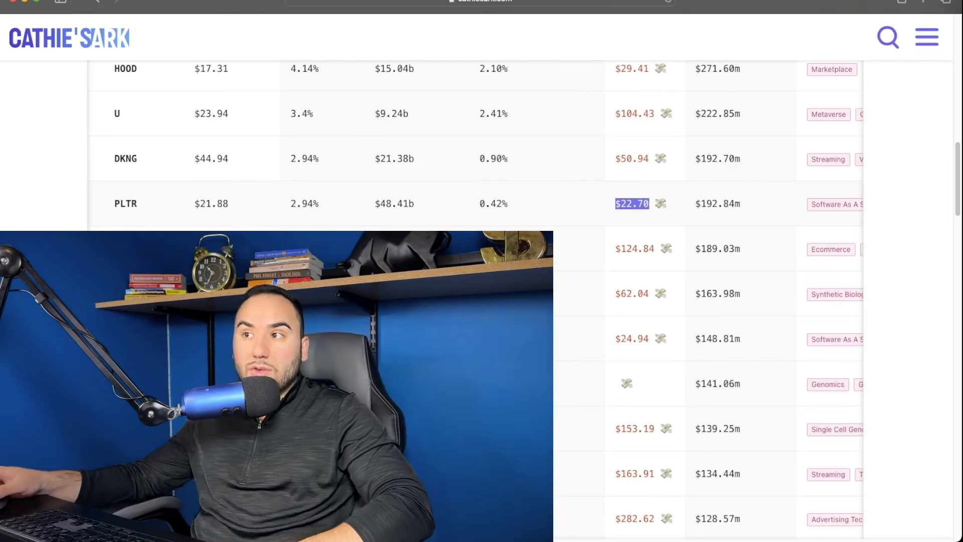
pyautogui.scroll(-3)
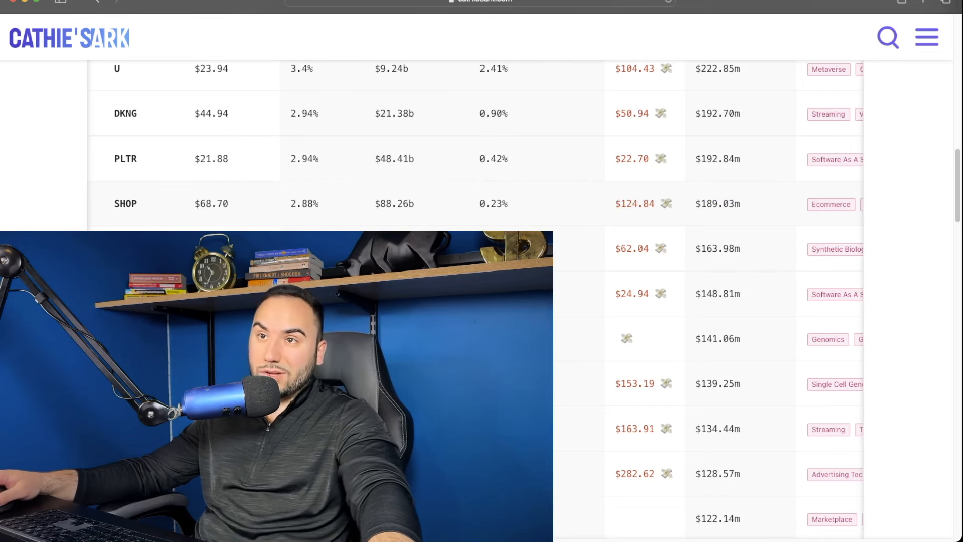
pyautogui.doubleClick(211, 203)
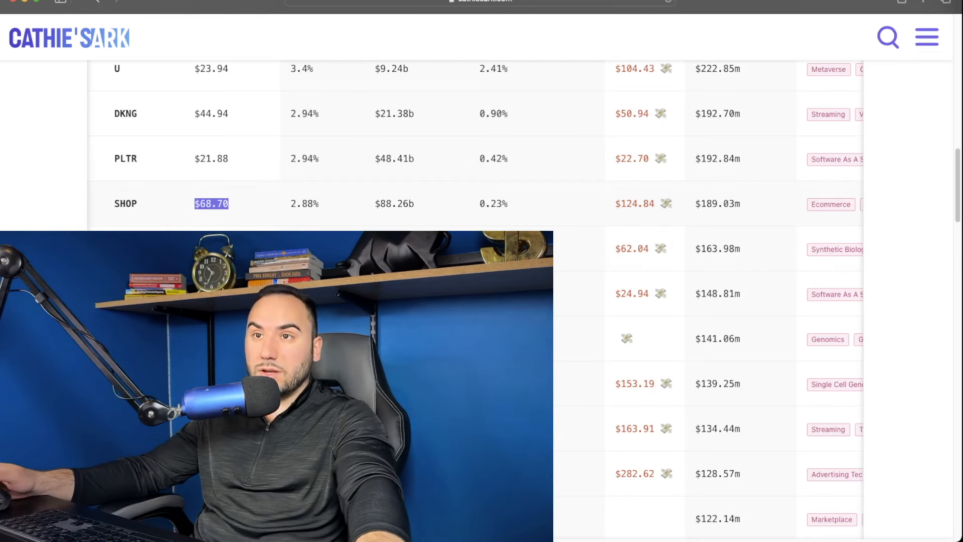
pyautogui.hscroll(3)
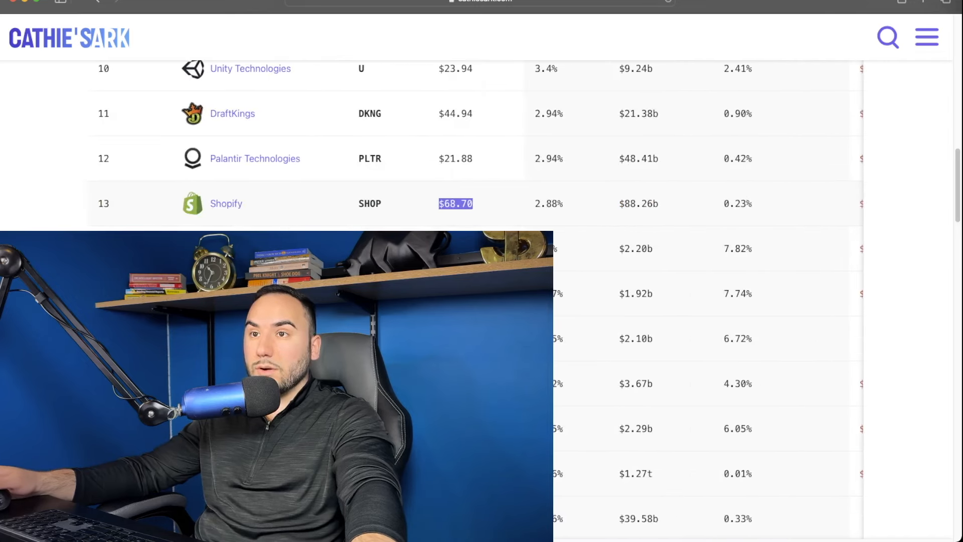
# Highlight Intellia's $163.98m market value in the holdings table.
pyautogui.scroll(-3)
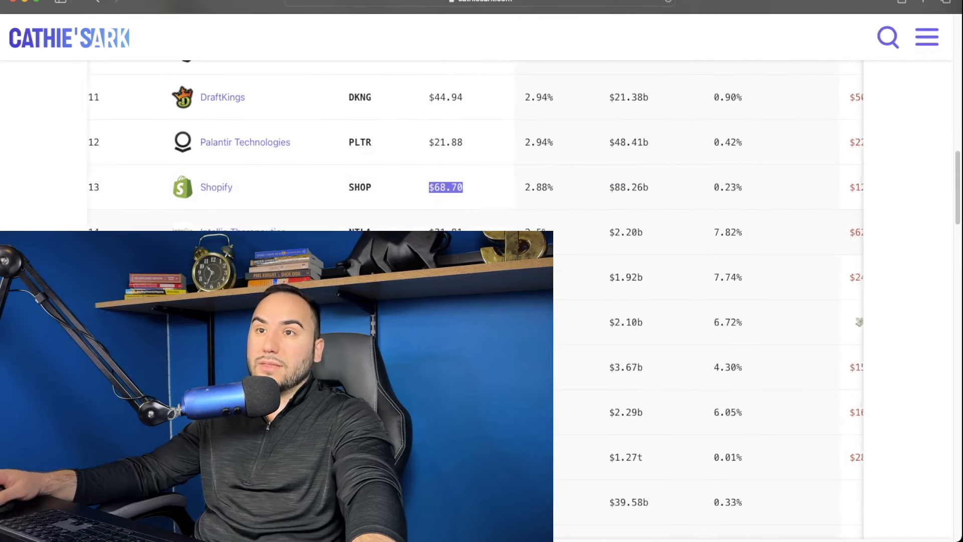
pyautogui.hscroll(3)
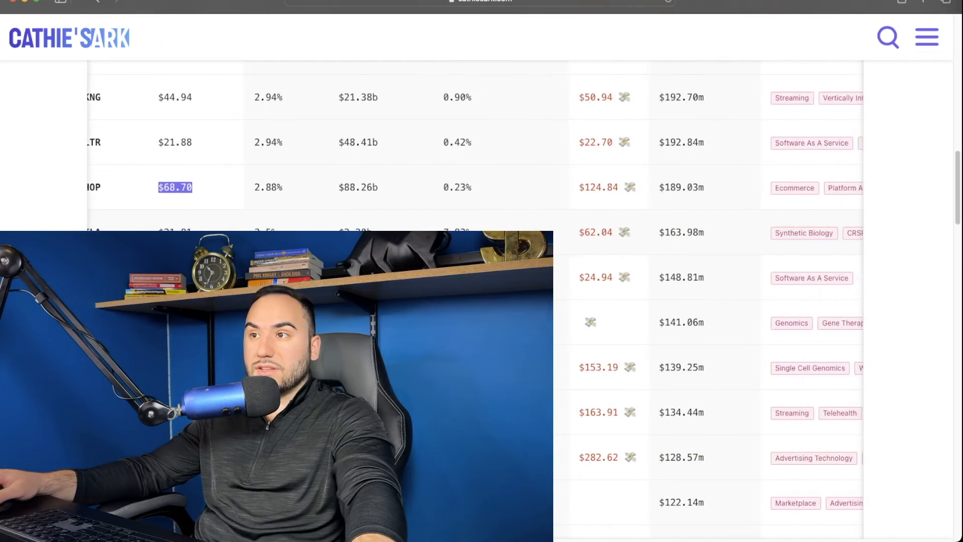
pyautogui.doubleClick(681, 232)
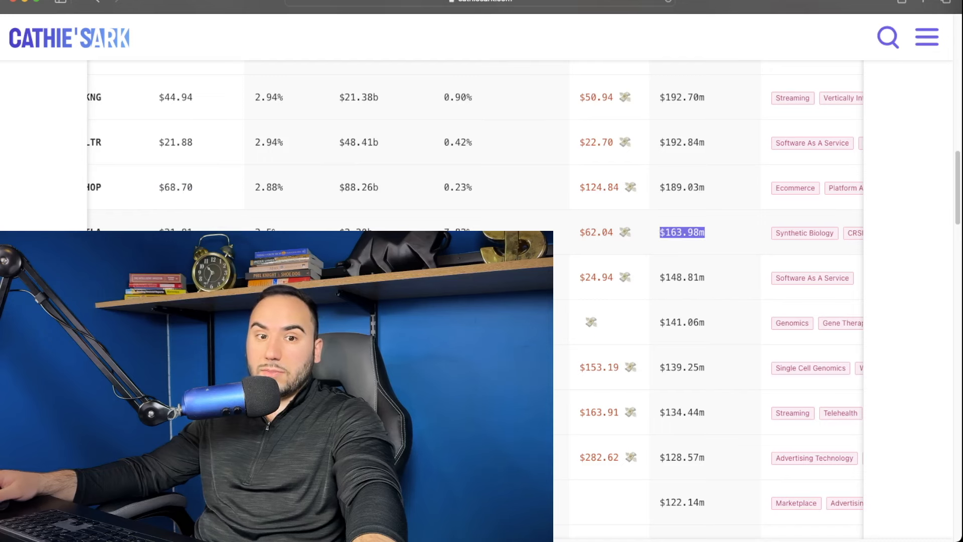
pyautogui.scroll(-3)
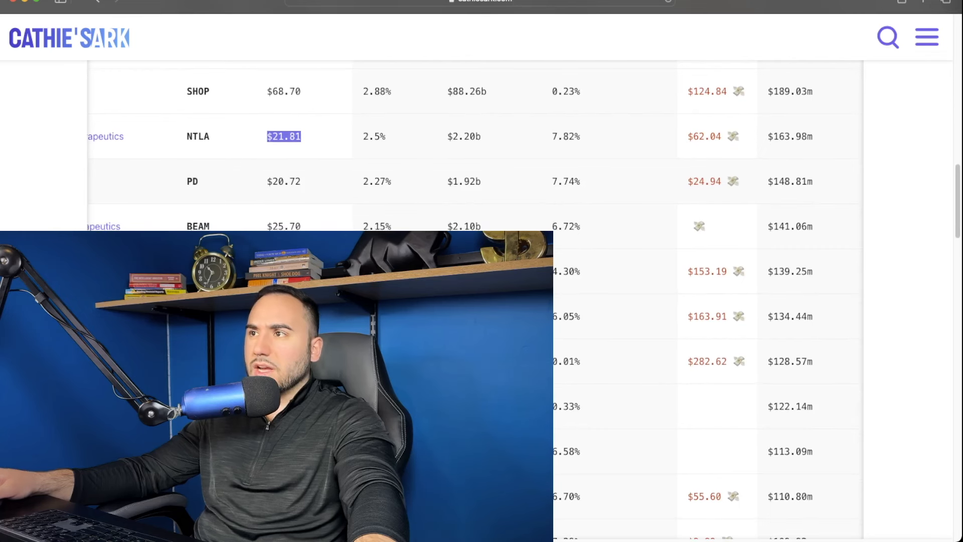
# Highlight Intellia's $21.81 cost average, then PagerDuty's $24.94 price.
pyautogui.doubleClick(790, 179)
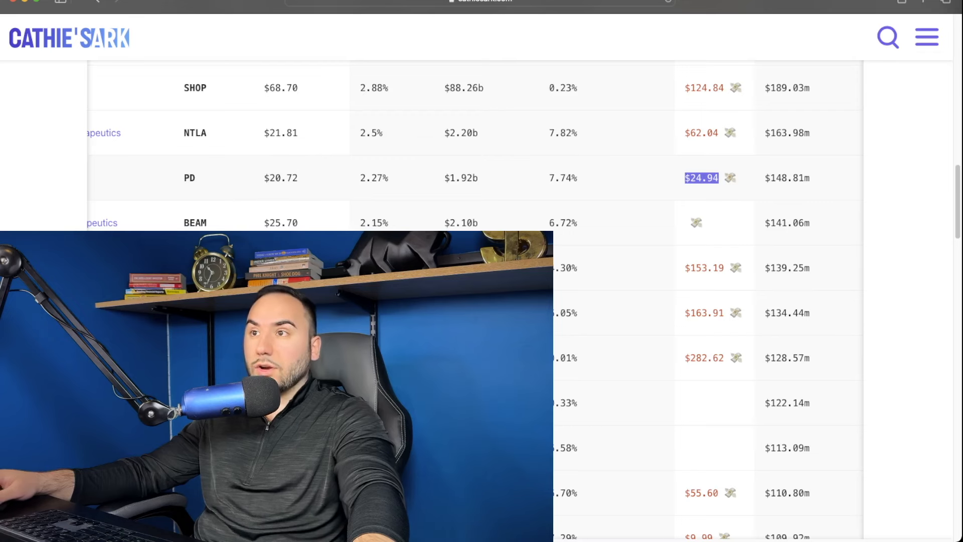
pyautogui.doubleClick(280, 178)
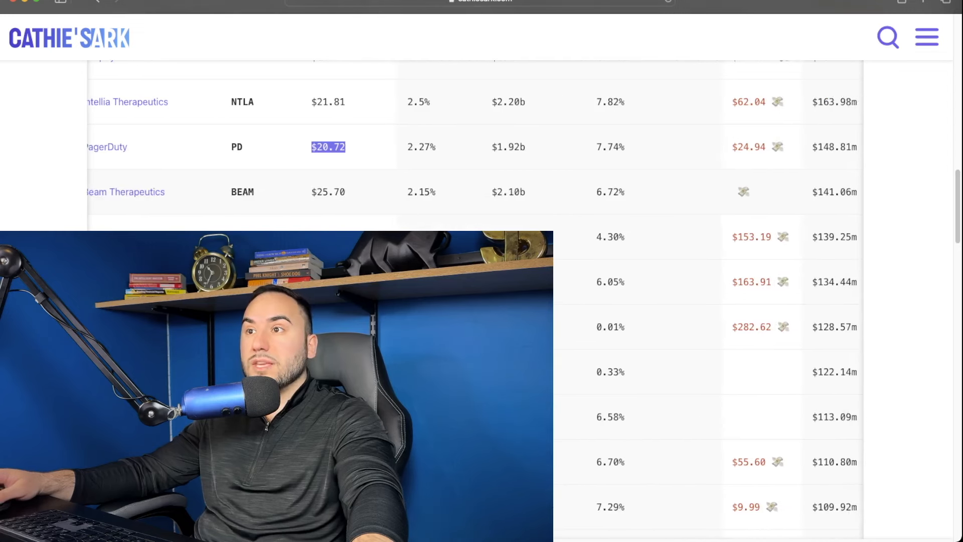
pyautogui.scroll(3)
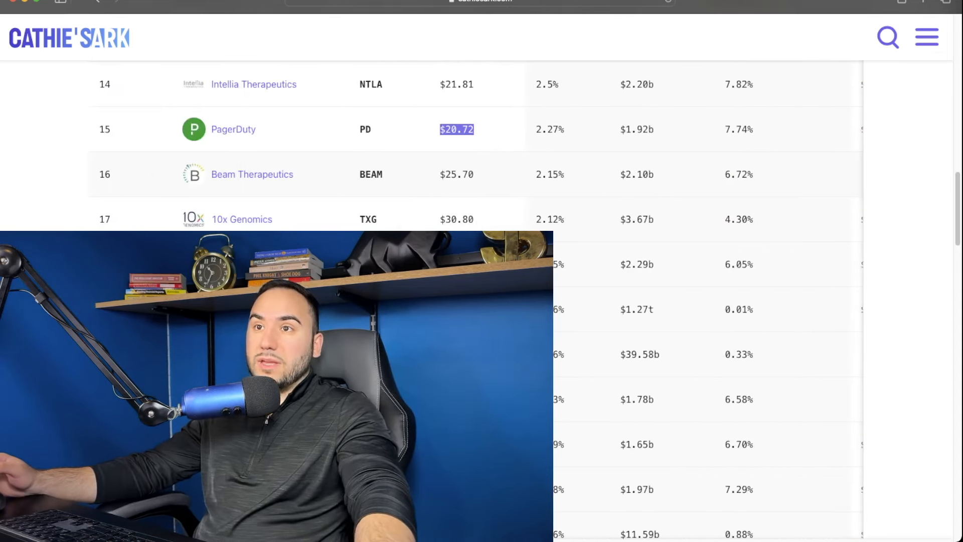
# Scroll the holdings table down to the Teladoc, Meta and The Trade Desk rows.
pyautogui.scroll(3)
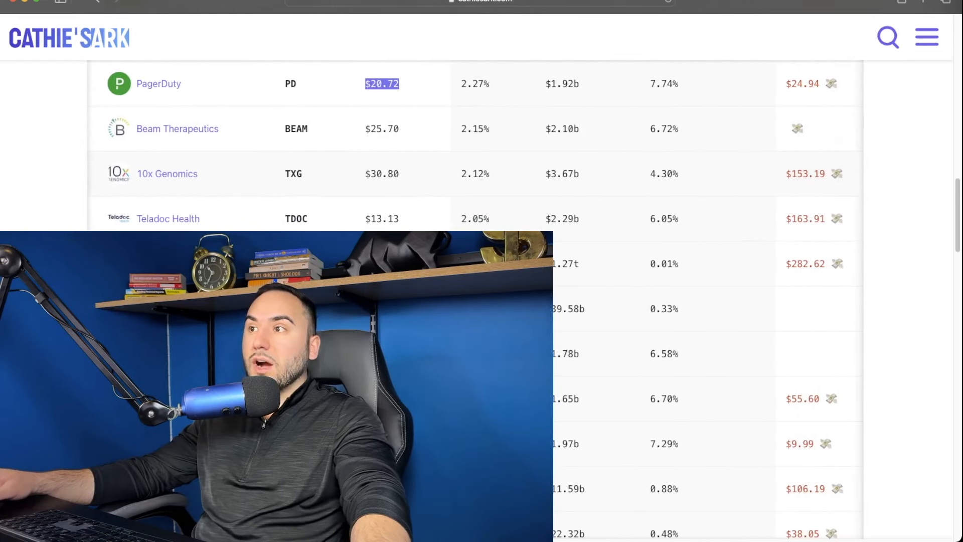
pyautogui.hscroll(3)
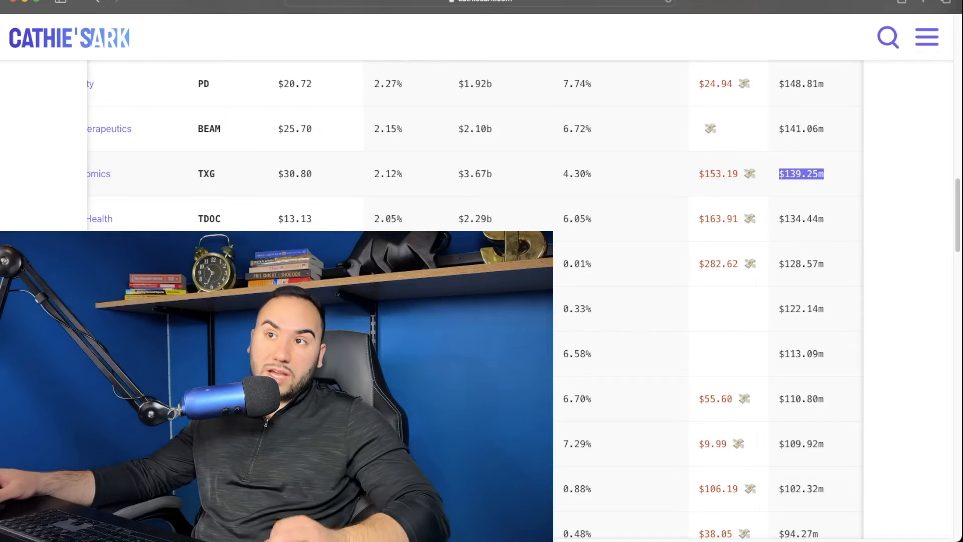
pyautogui.hscroll(-3)
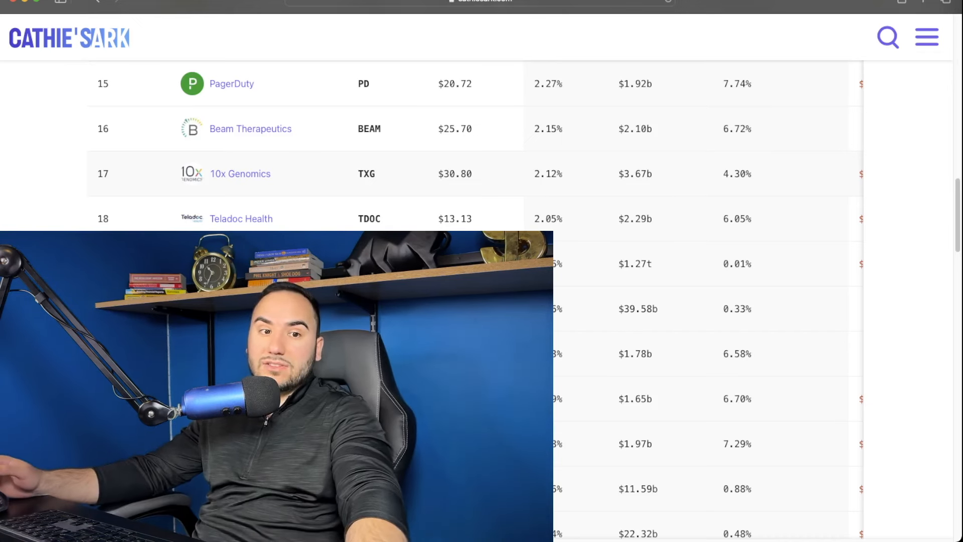
pyautogui.scroll(-3)
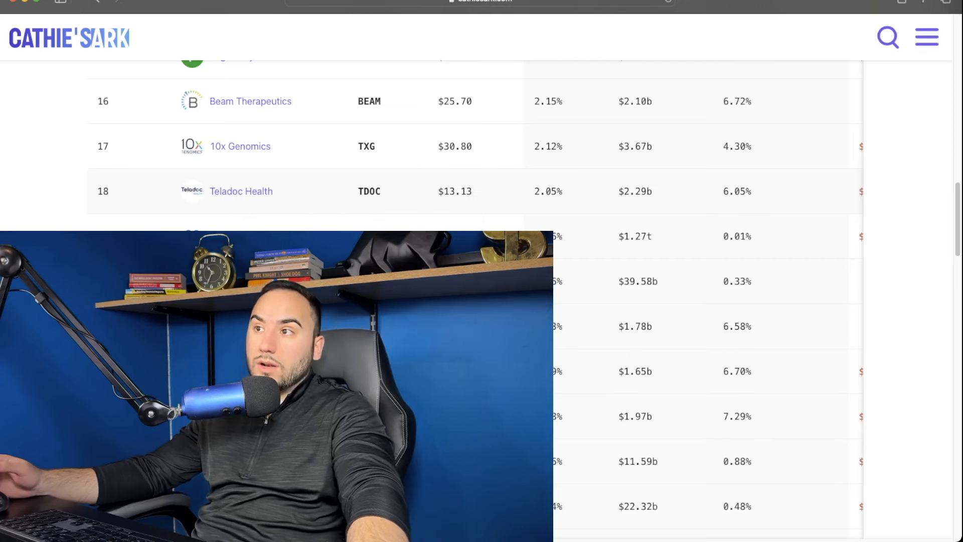
pyautogui.hscroll(3)
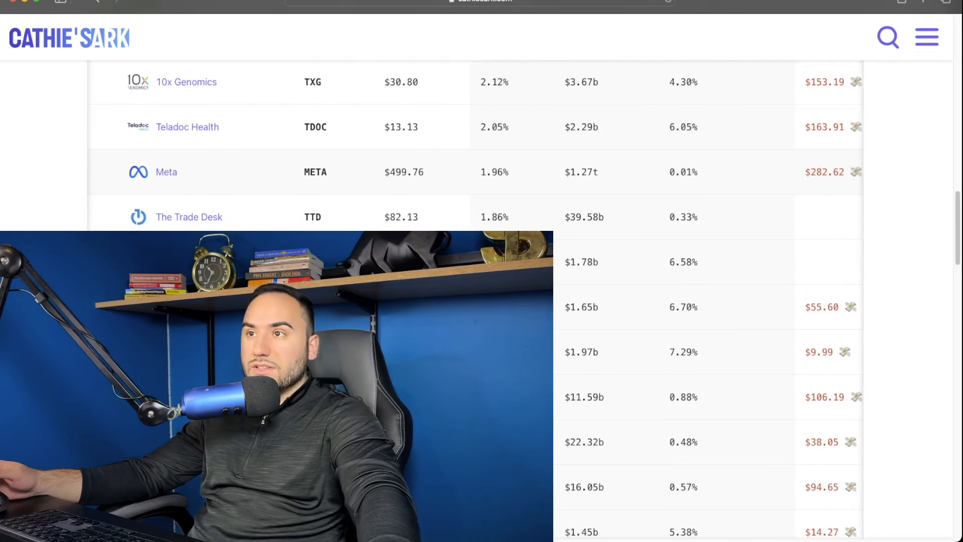
# Highlight Meta's $282.62 price, then The Trade Desk's $122.14m market value.
pyautogui.hscroll(3)
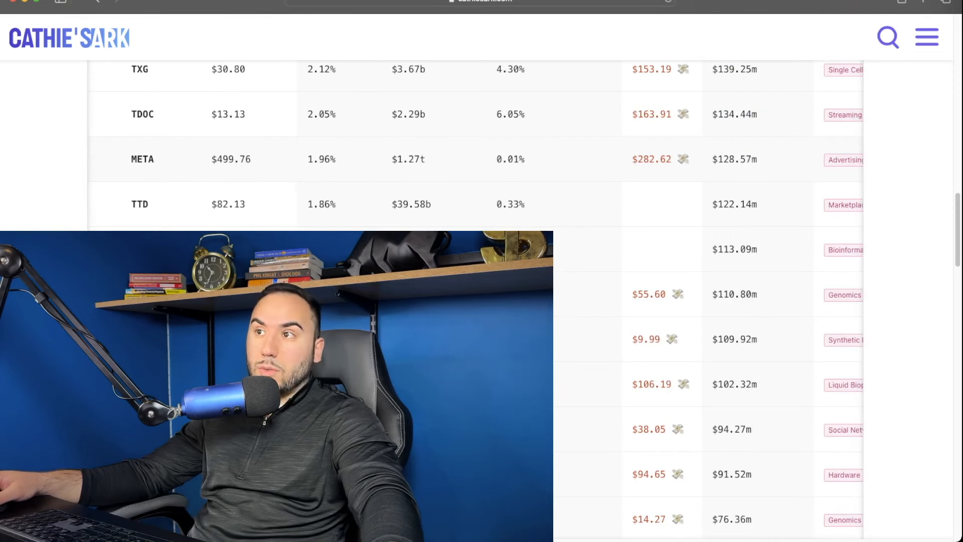
pyautogui.doubleClick(651, 159)
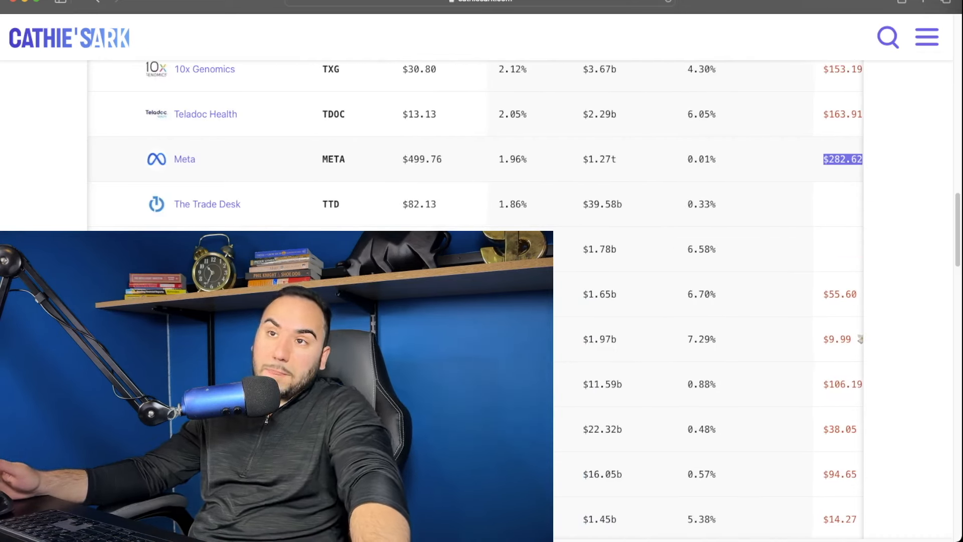
pyautogui.scroll(-3)
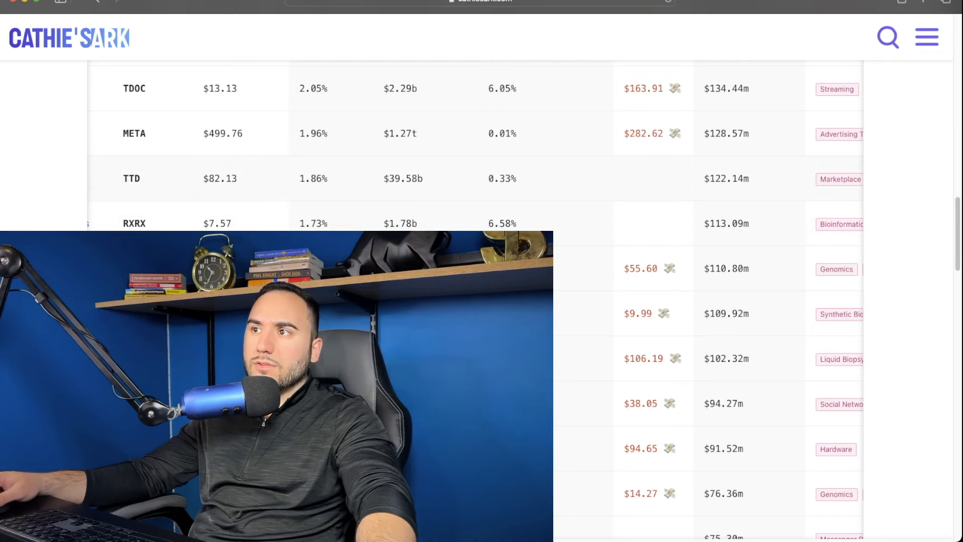
pyautogui.doubleClick(726, 178)
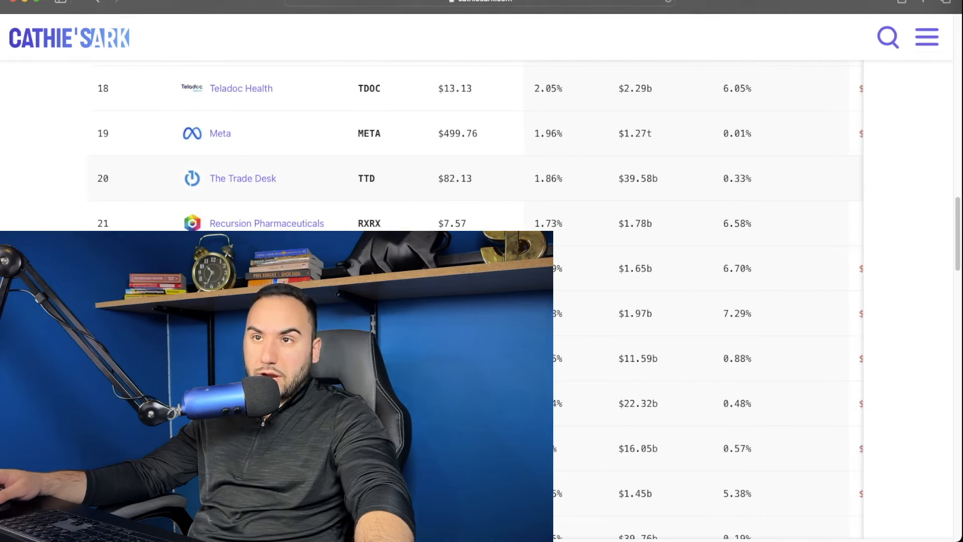
pyautogui.scroll(3)
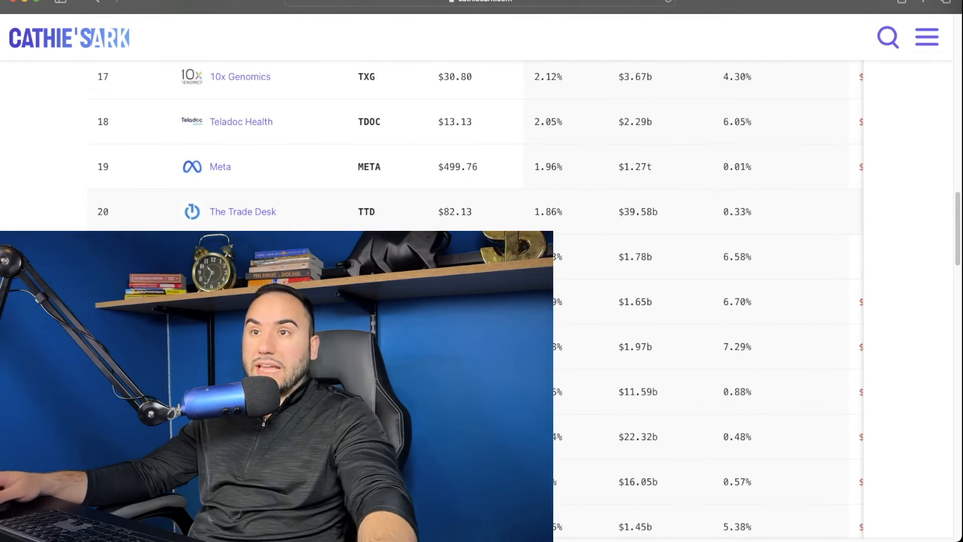
pyautogui.hscroll(3)
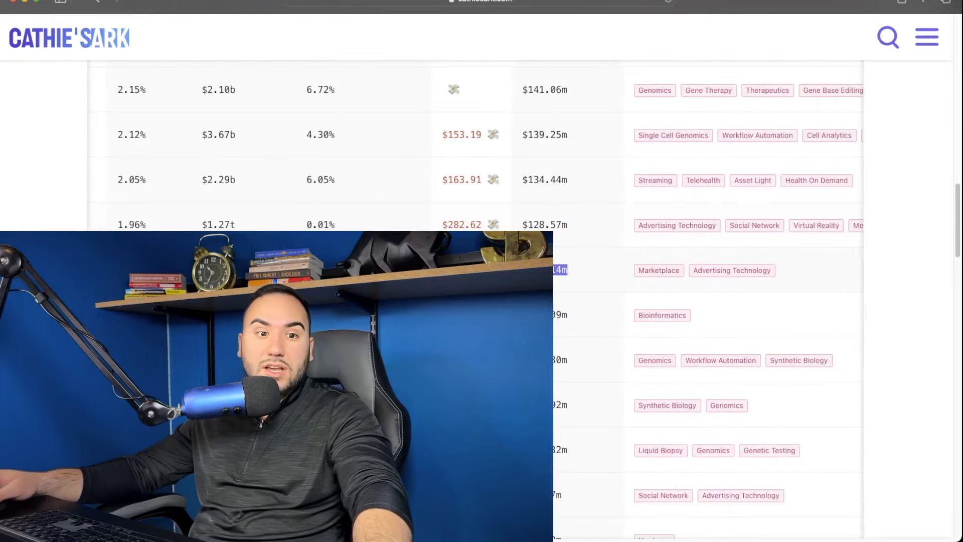